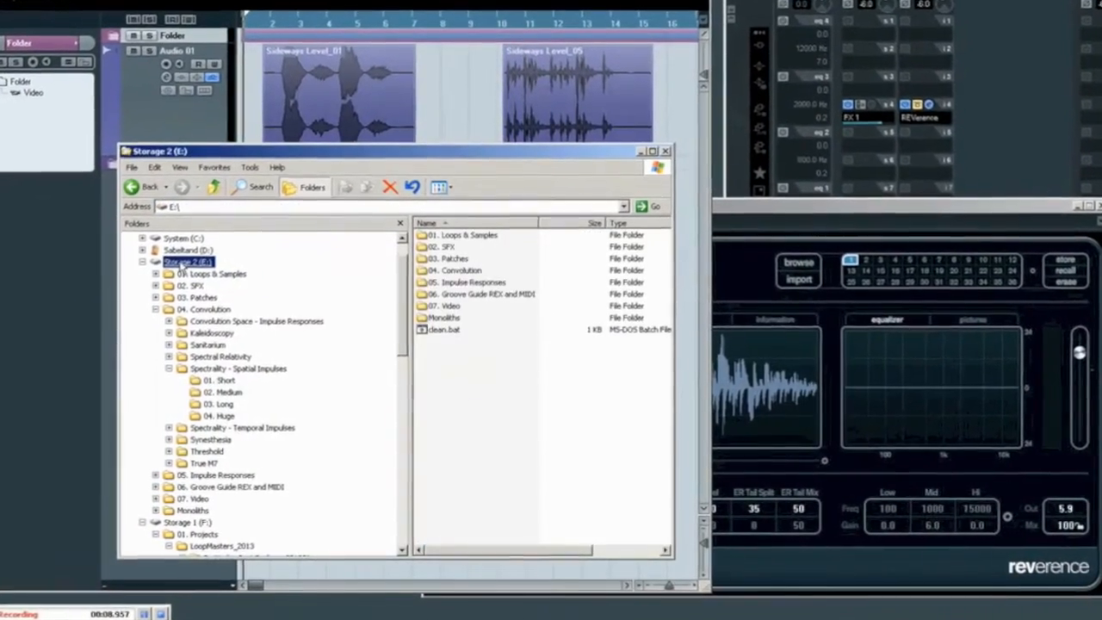
Step: Browse into the Spectrality - Spatial Impulses folder to reach the 01. Short impulse files
{"action": "double_click", "coordinate": [200, 309]}
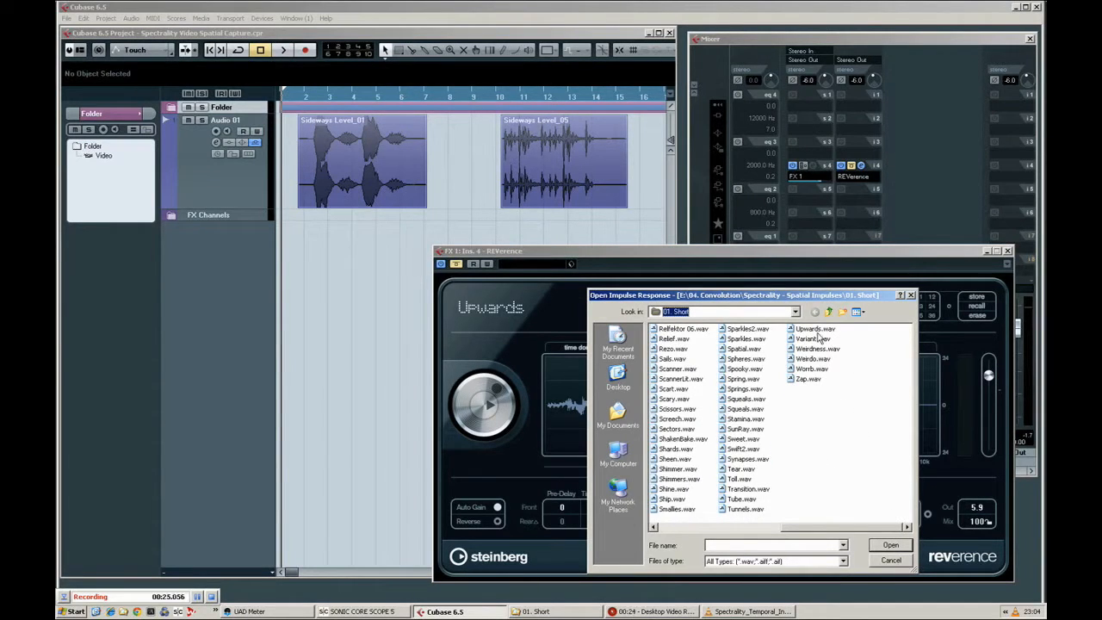
Step: Close the Open Impulse Response dialog so the Mixer sits over REVerence
{"action": "left_click", "coordinate": [891, 544]}
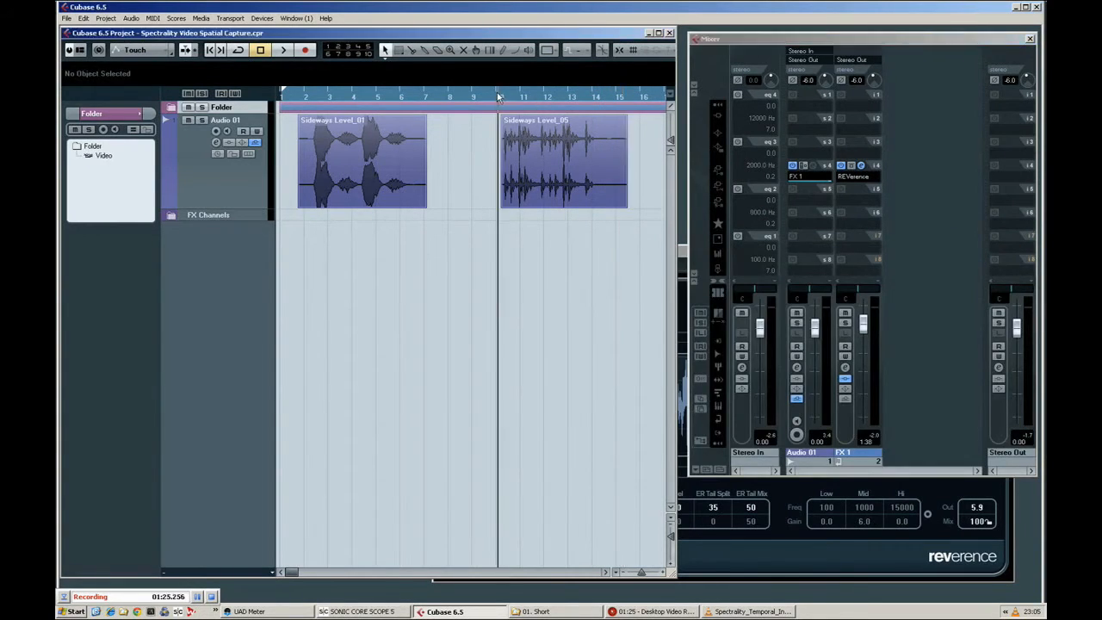
Step: Bring the REVerence window with the Upwards impulse back in front of the Mixer
{"action": "left_click", "coordinate": [281, 51]}
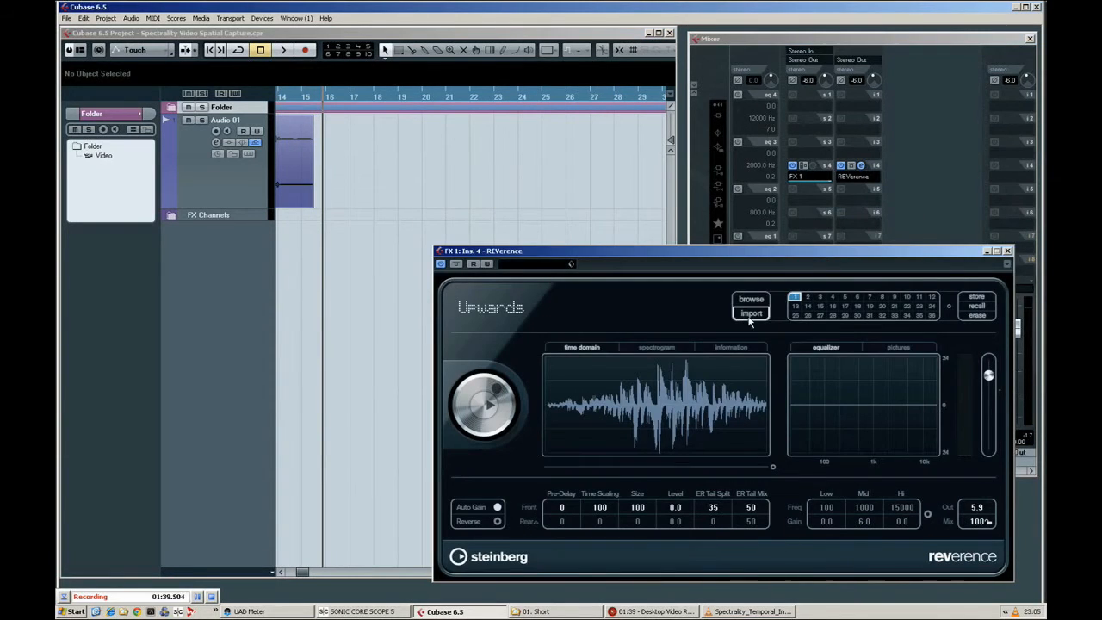
Step: Use REVerence's Import, then return to the Mixer with the second Subways loop in view
{"action": "left_click", "coordinate": [751, 314]}
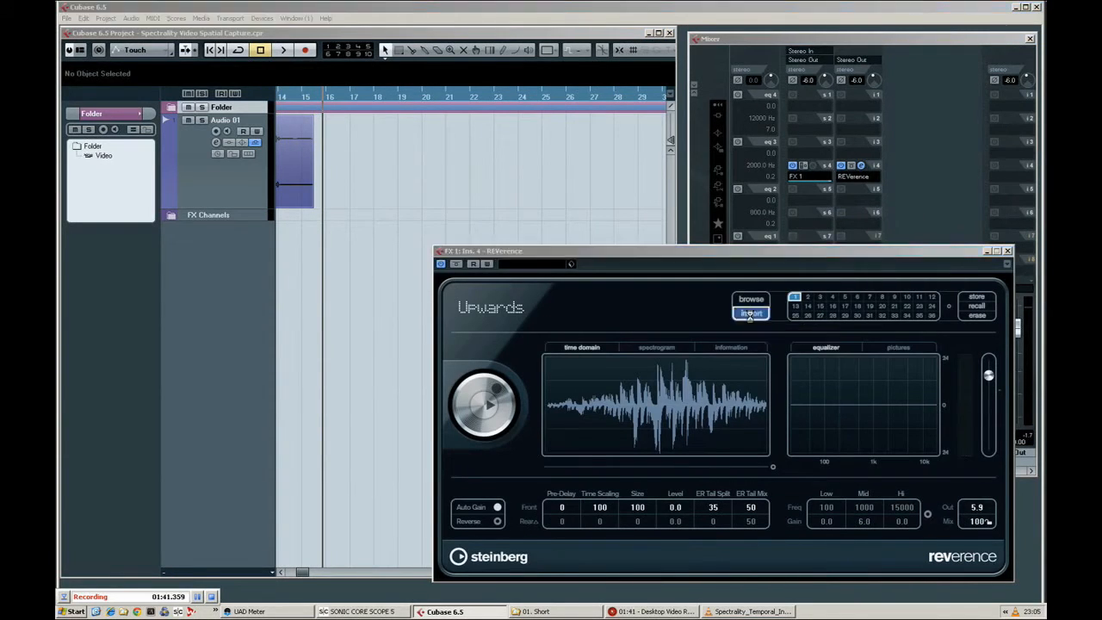
{"action": "left_click", "coordinate": [751, 313]}
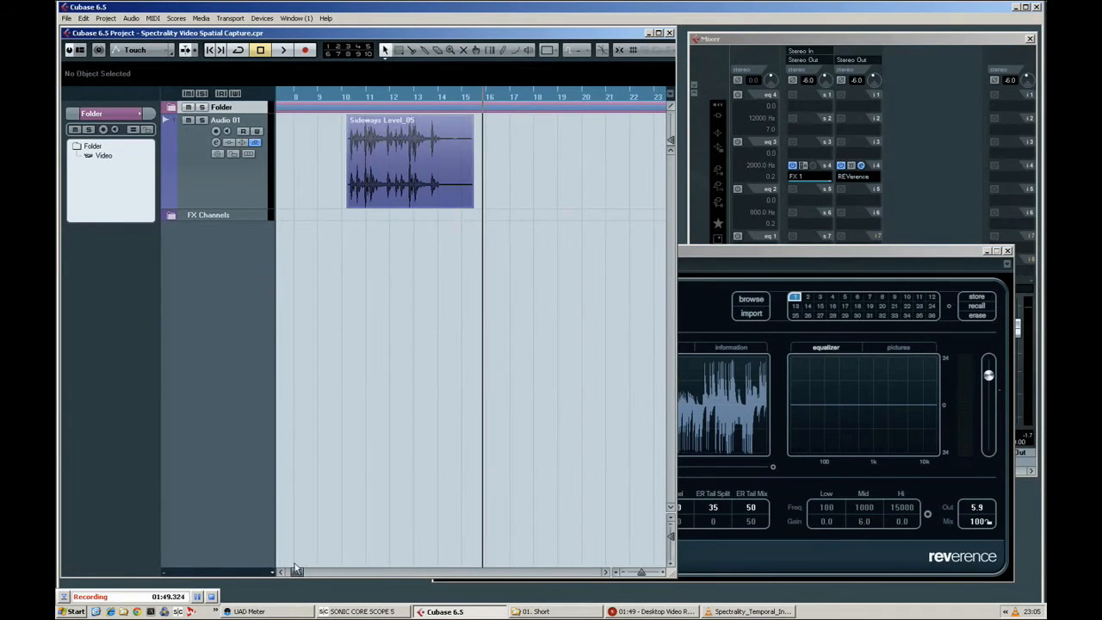
{"action": "left_click", "coordinate": [289, 52]}
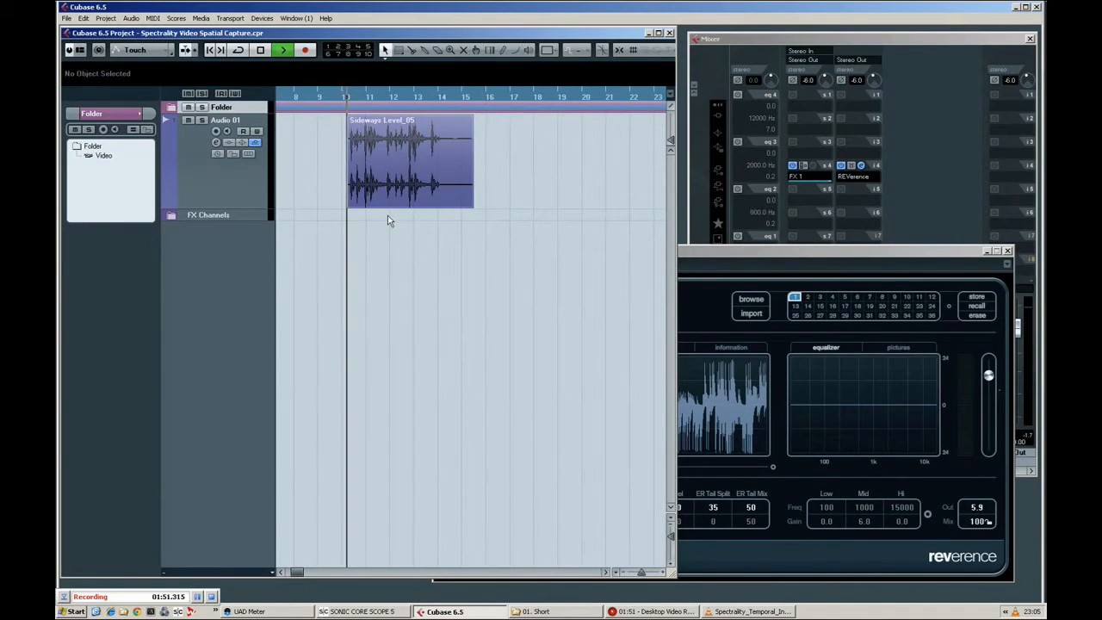